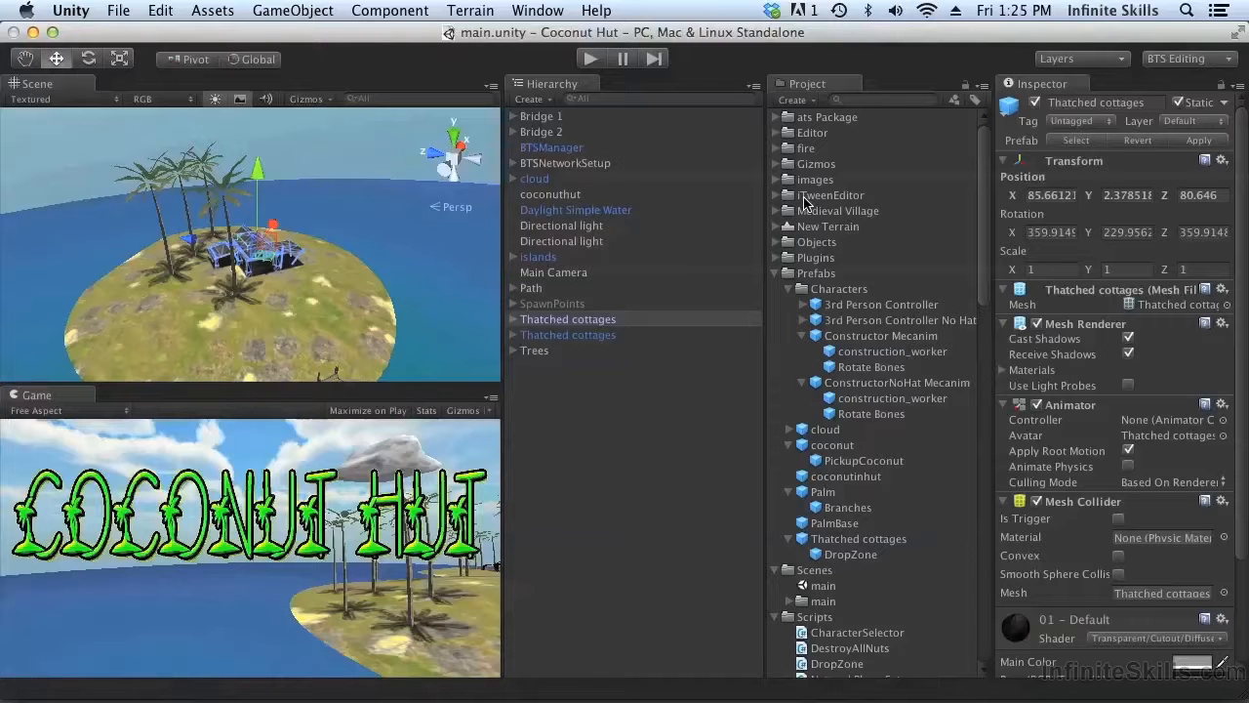
Open the Window menu in the menu bar
click(536, 11)
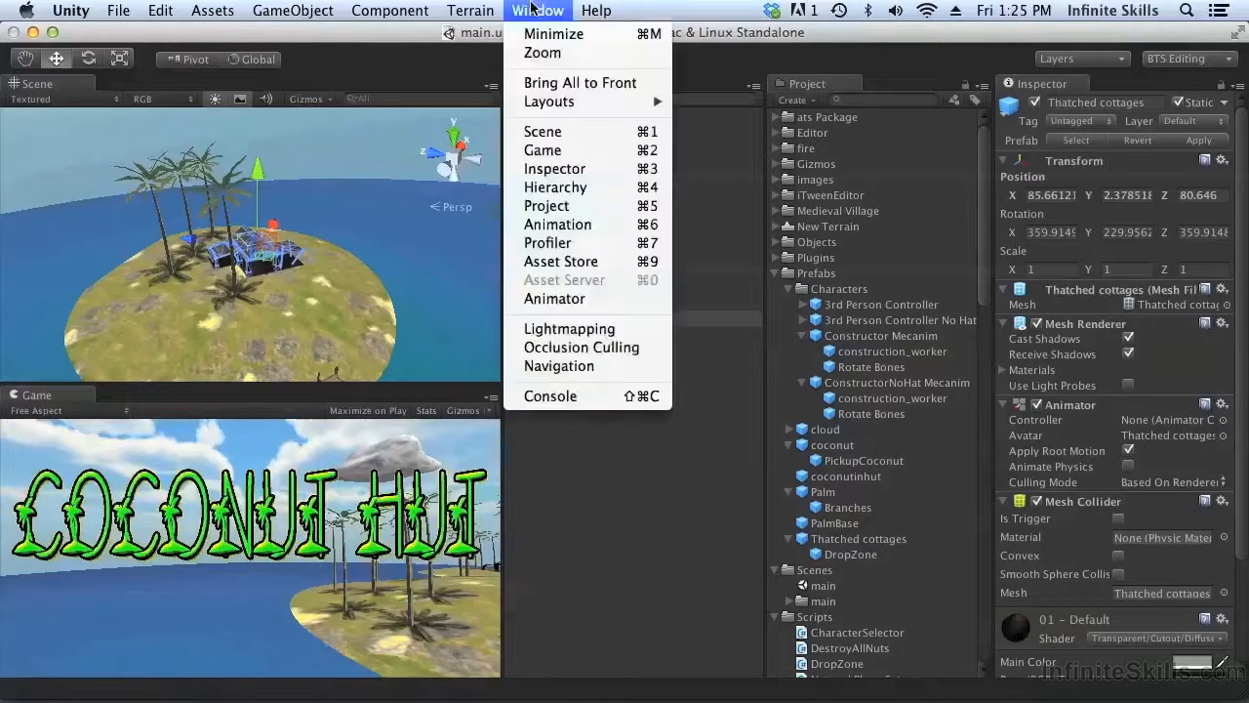
Search the Asset Store for 'simple Particle' and import the Simple Particle Pack
click(555, 186)
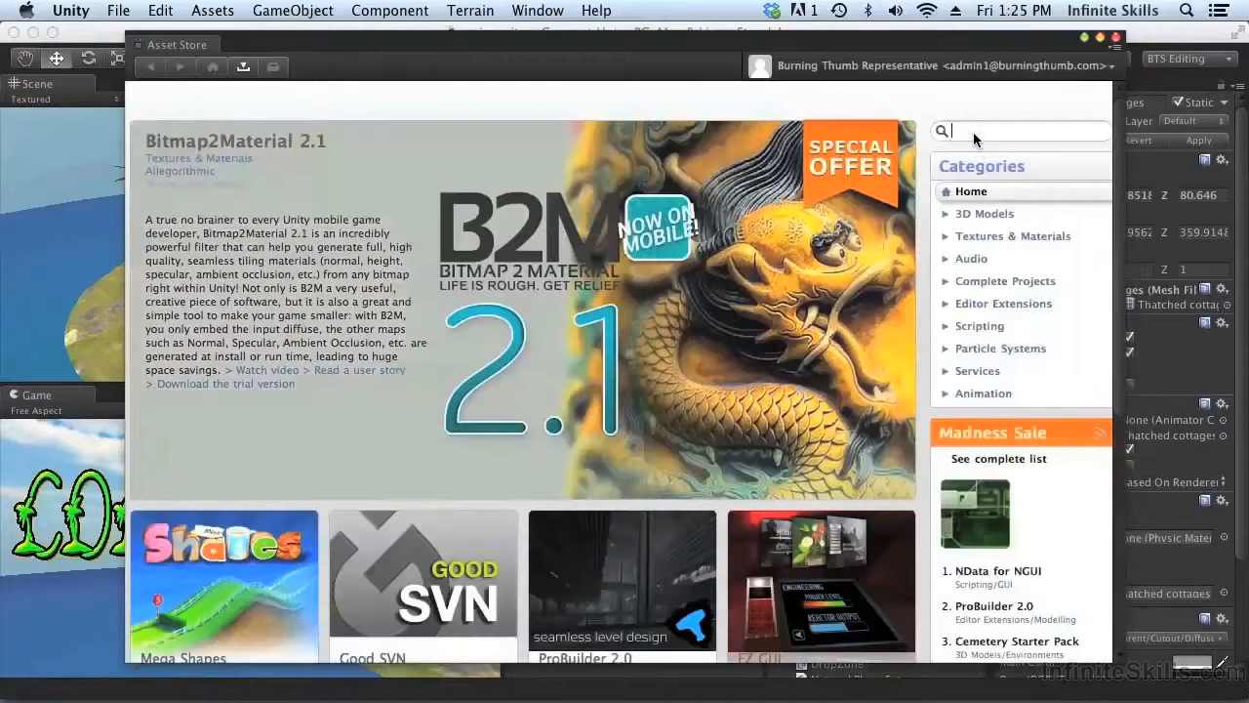
text(simple Particle)
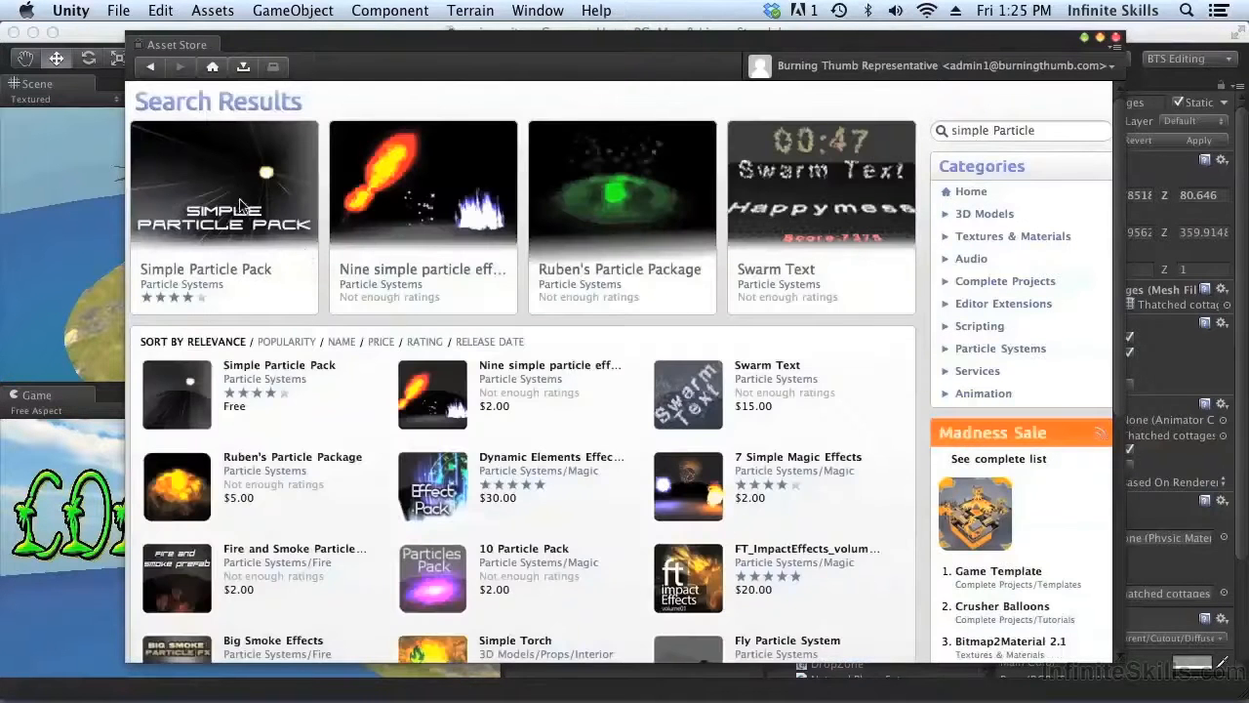
click(223, 183)
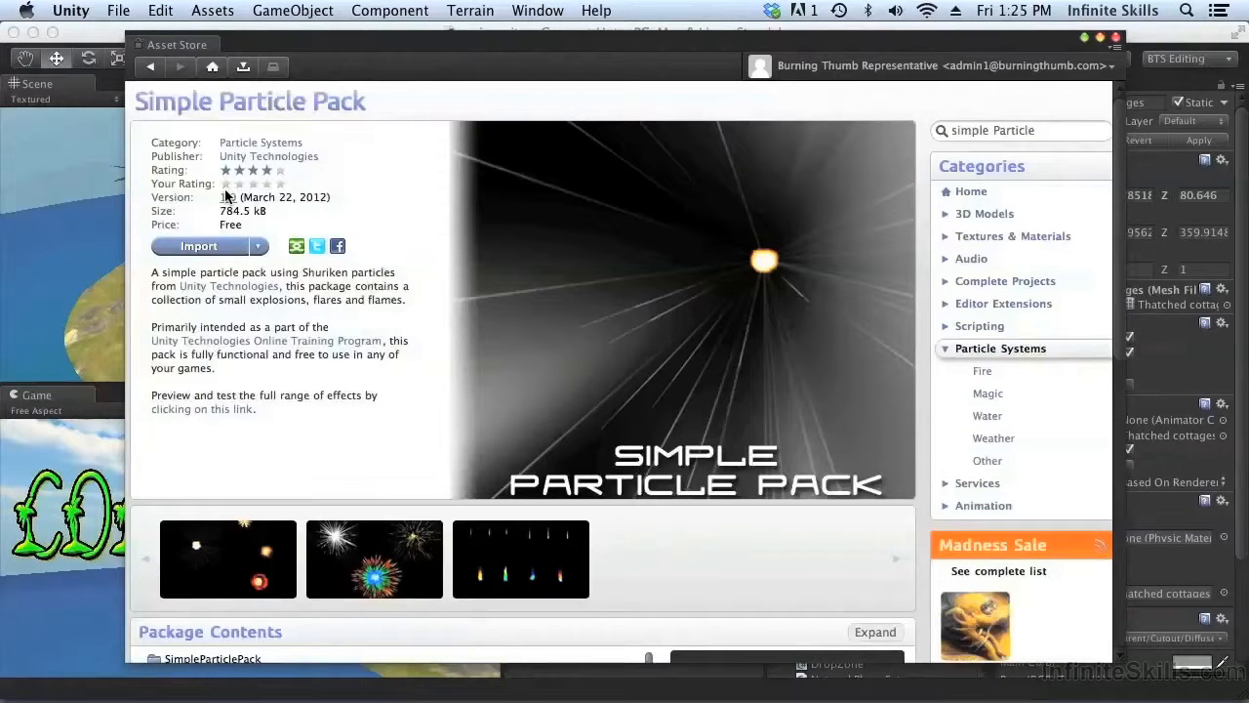
click(198, 244)
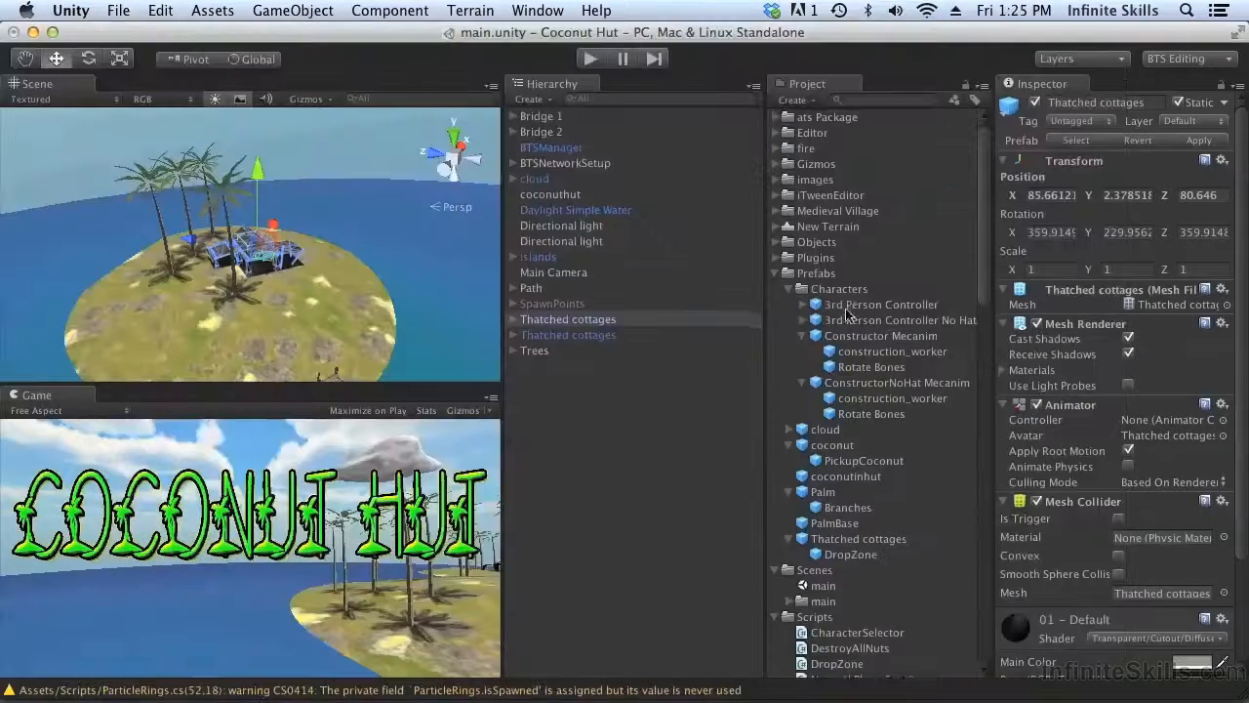
Expand SimpleParticlePack > Resources to show the Explosions prefabs in the Project panel
scroll(down, 3)
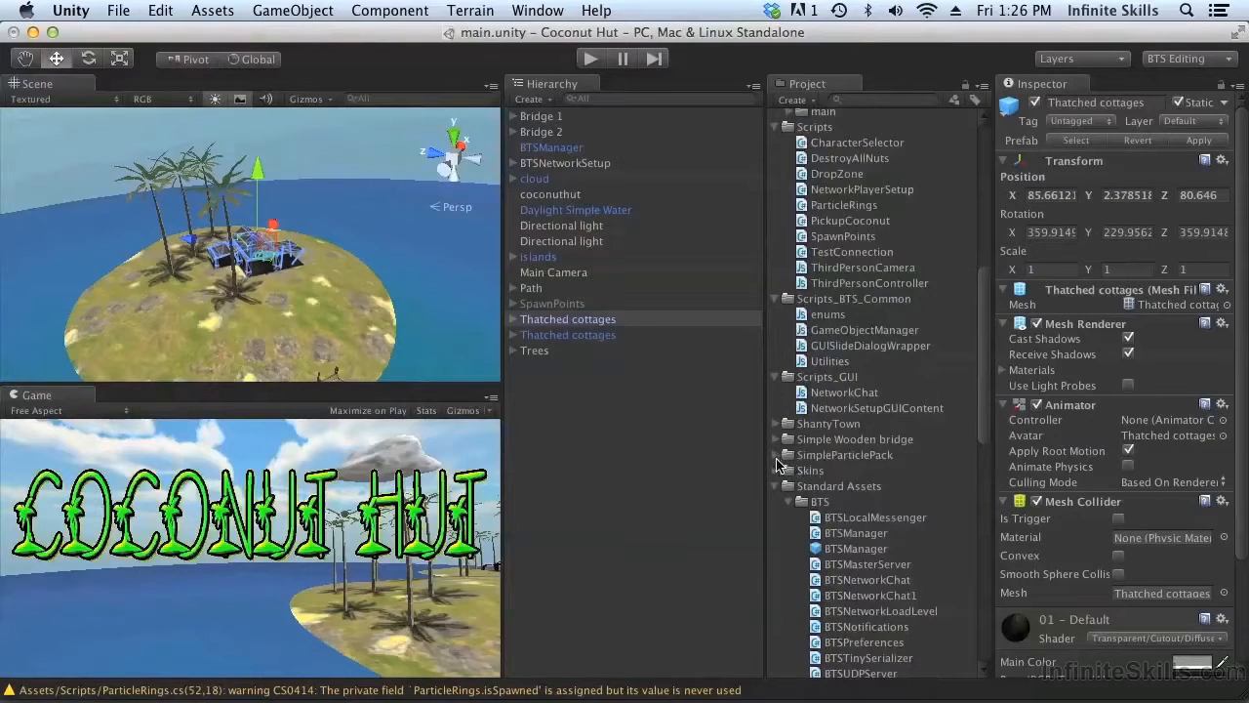
click(775, 455)
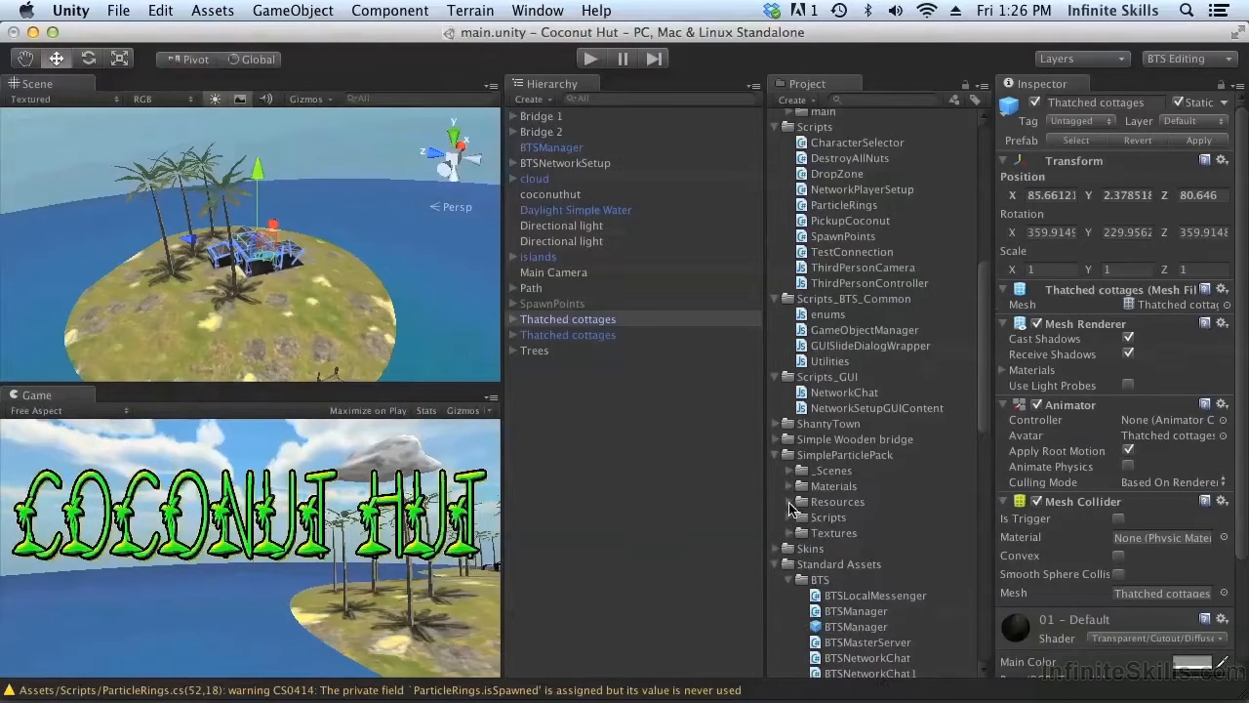
click(789, 502)
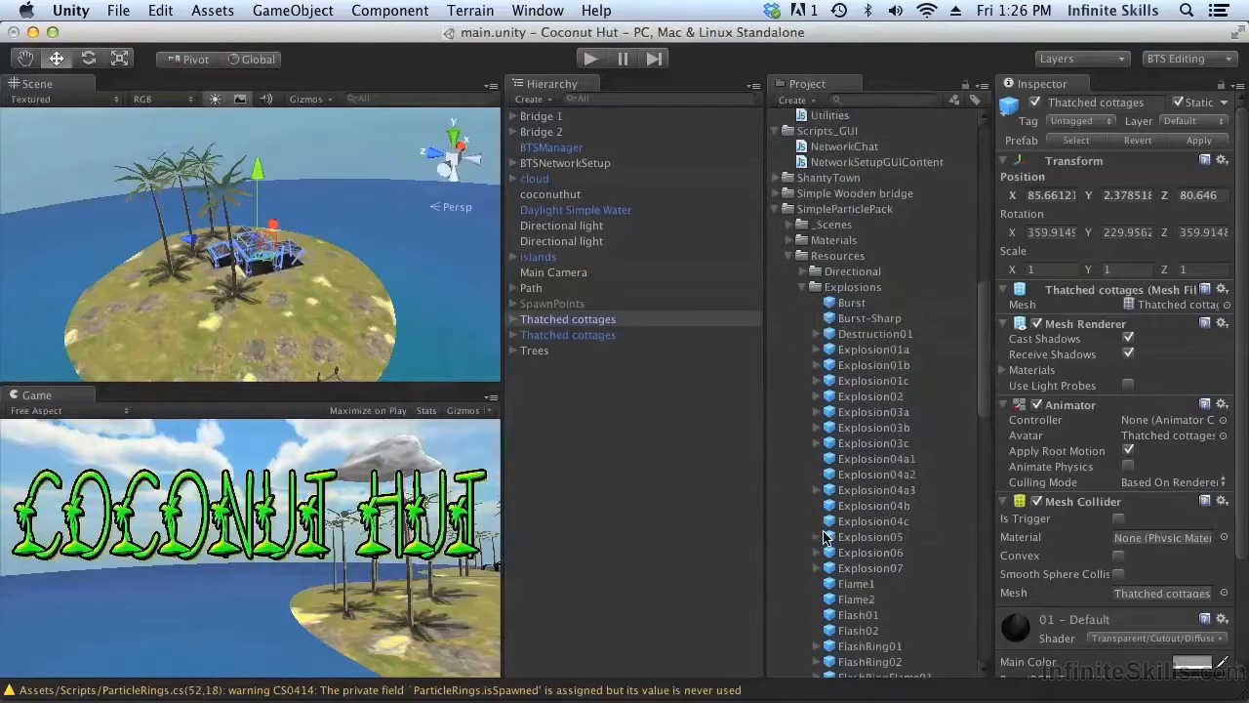
scroll(down, 3)
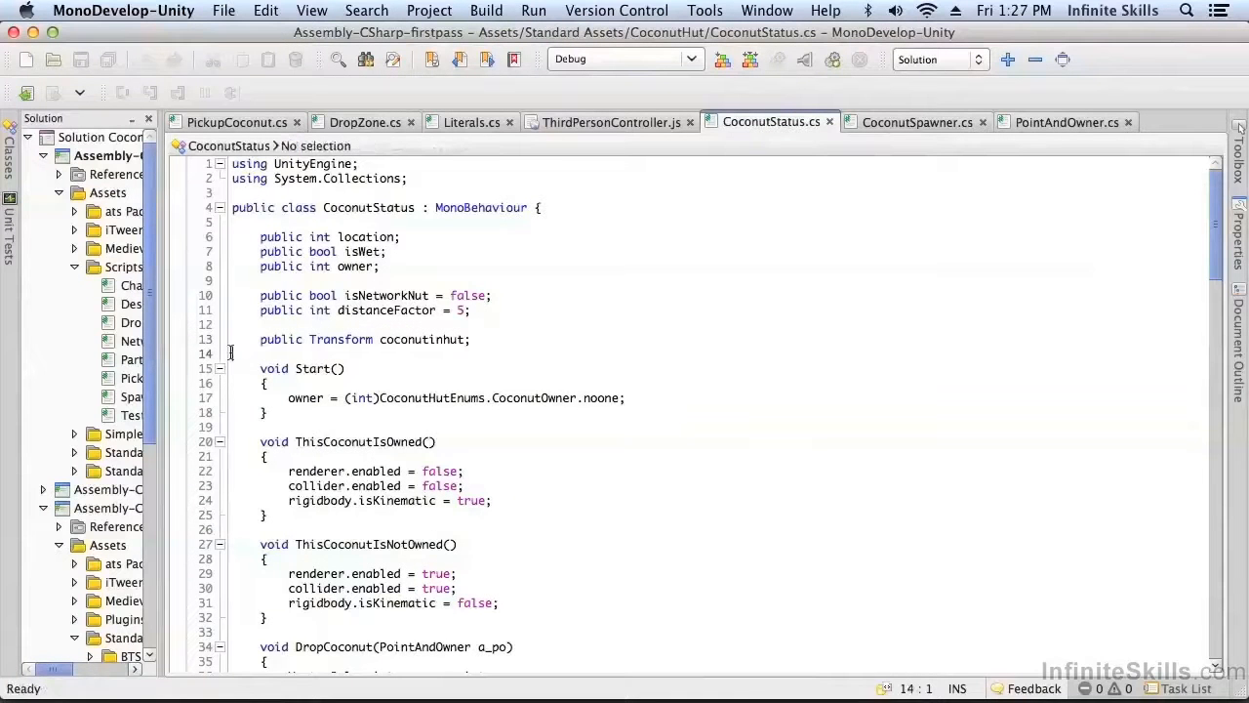
Declare 'public Transform explosion;' on line 14 of CoconutStatus.cs
triple_click(365, 339)
text(public Transform explosi;)
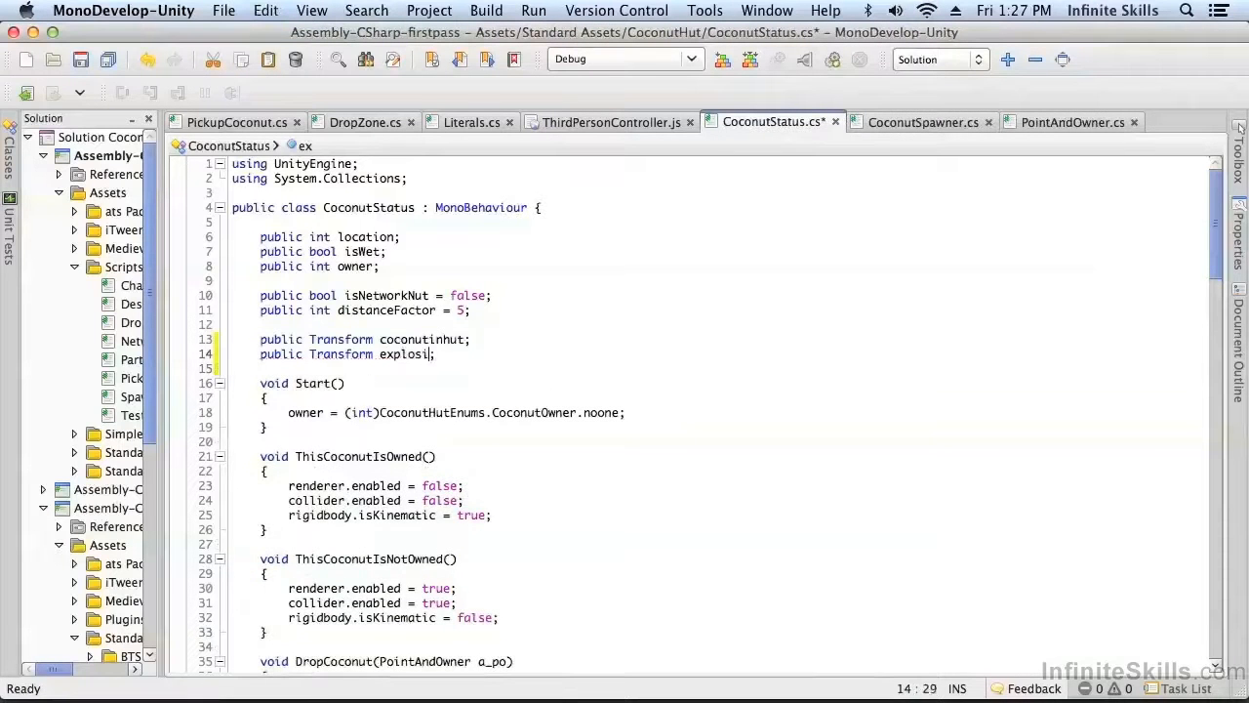
text(on)
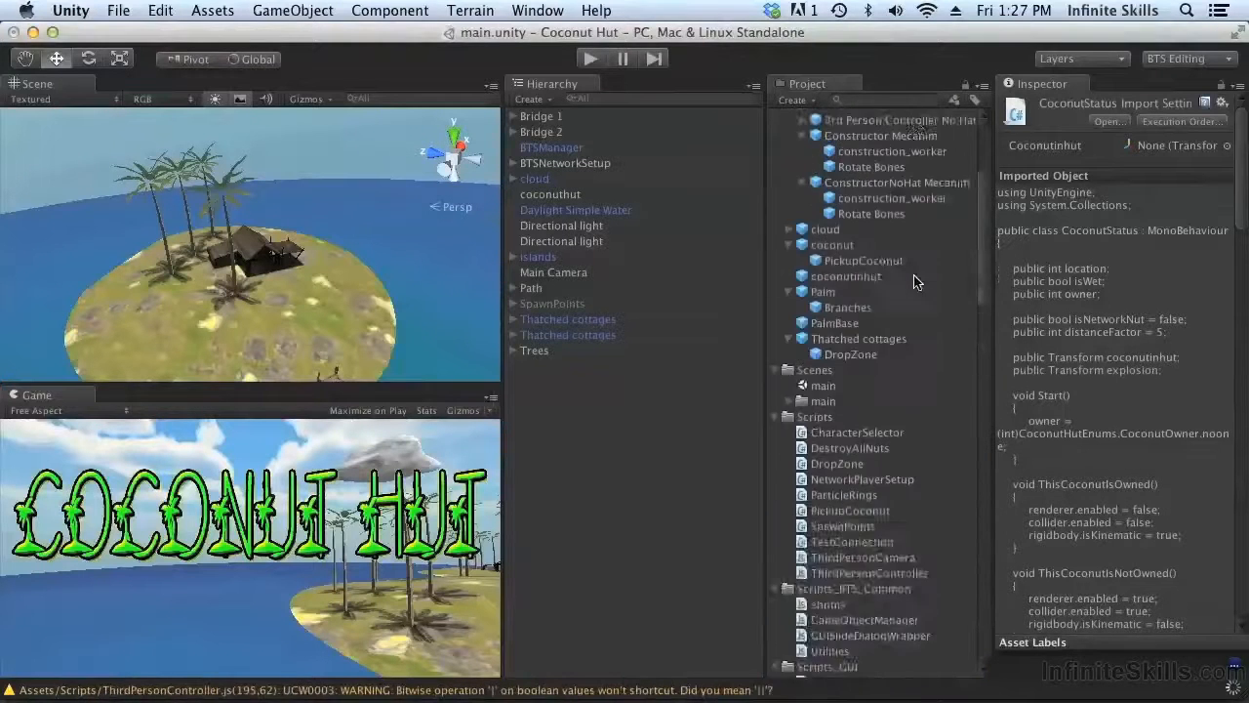
Select the coconut prefab to view its empty Explosion slot and scroll to the explosions
click(831, 371)
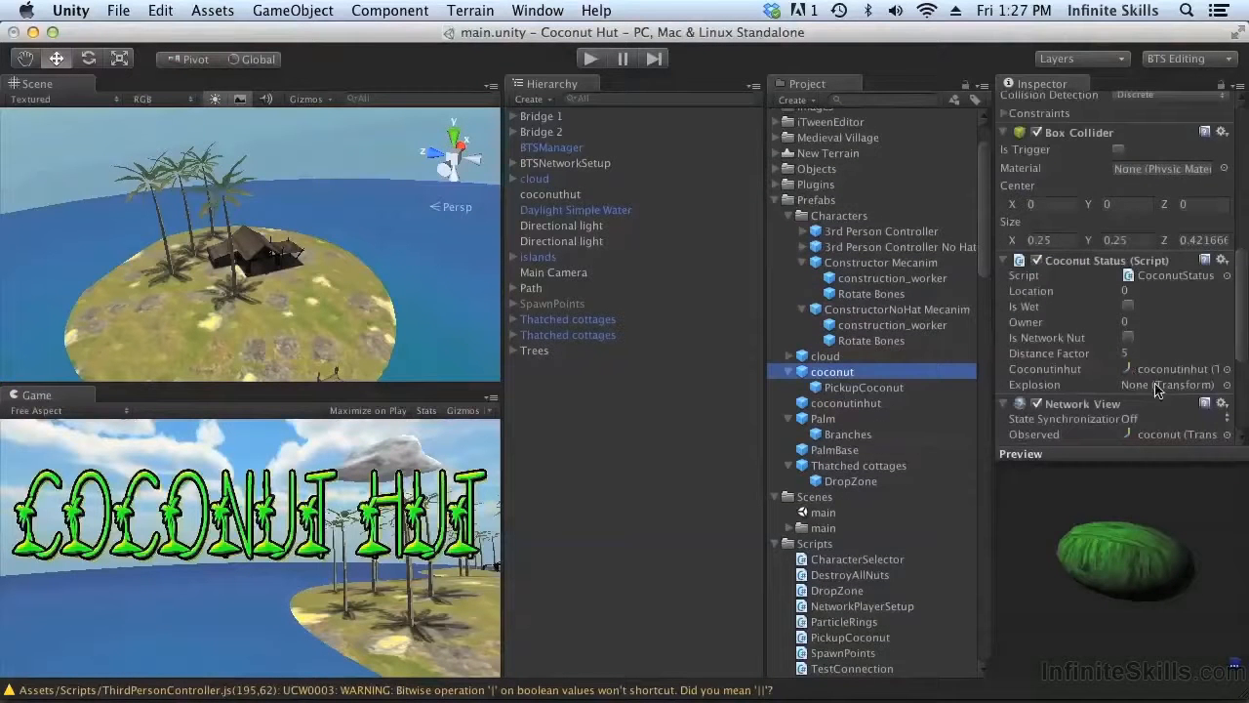
scroll(down, 3)
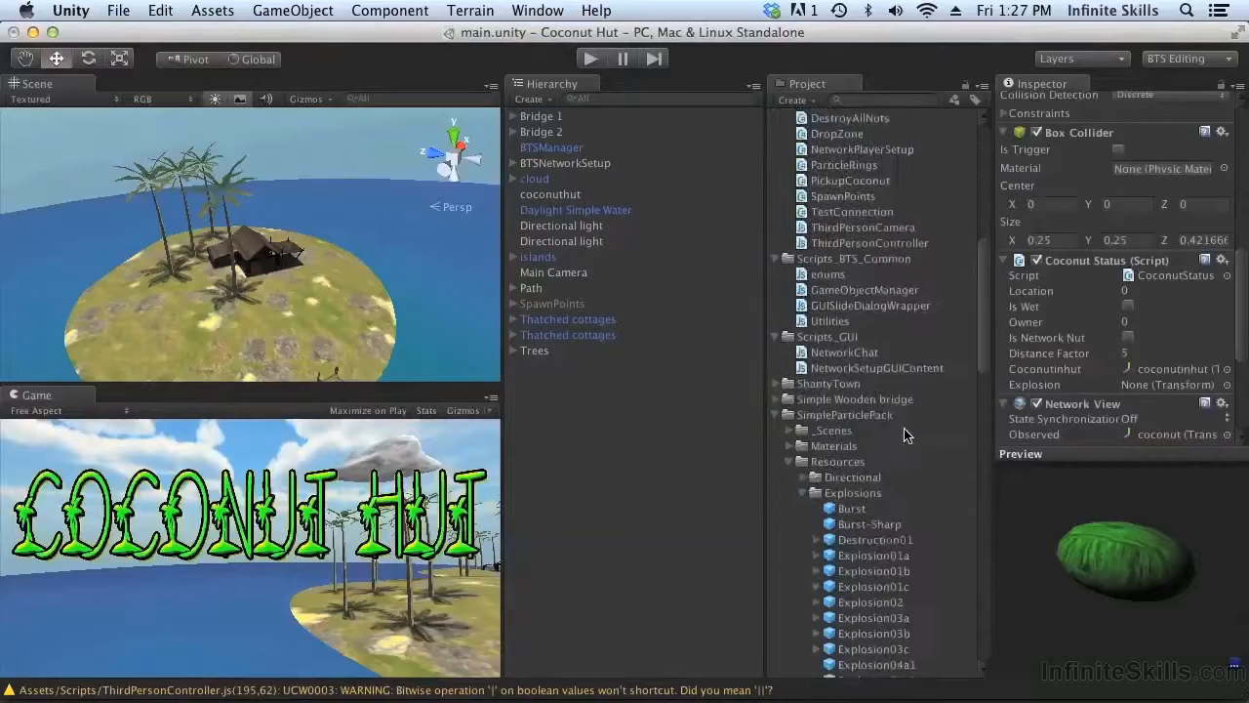
scroll(down, 3)
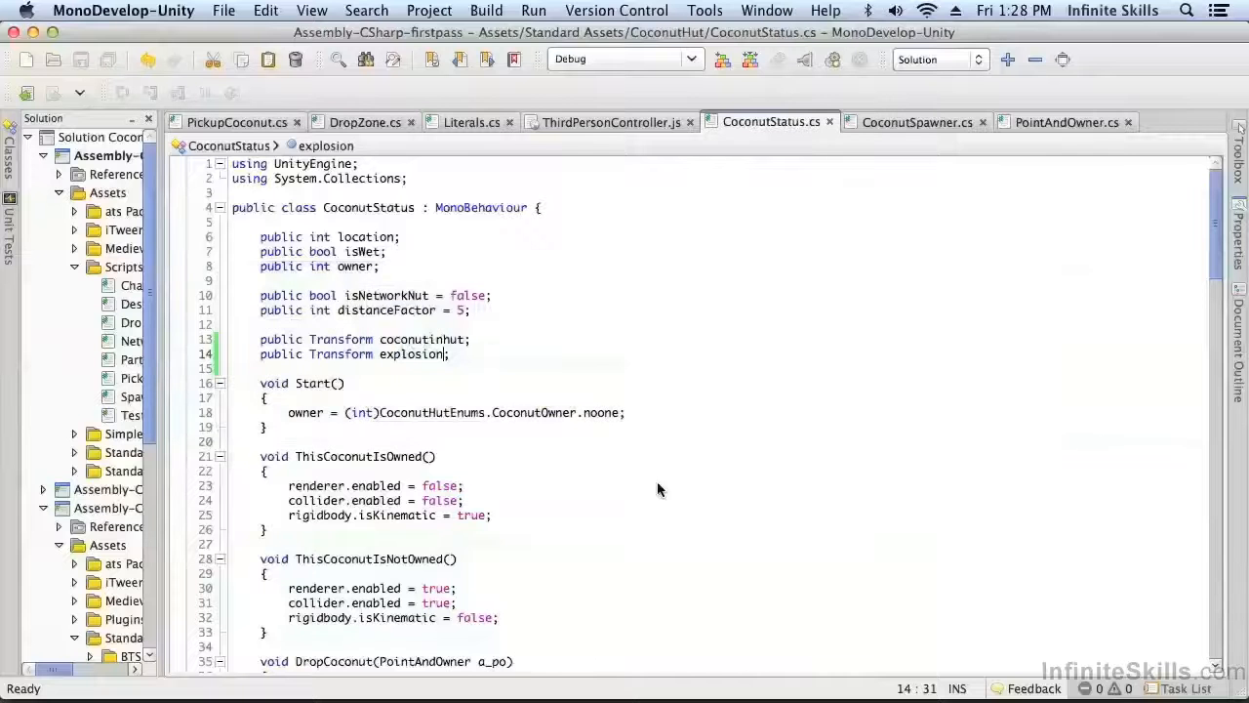
Scroll to ThisCoconutIsOwned and add a blank line for the explosion code
scroll(down, 3)
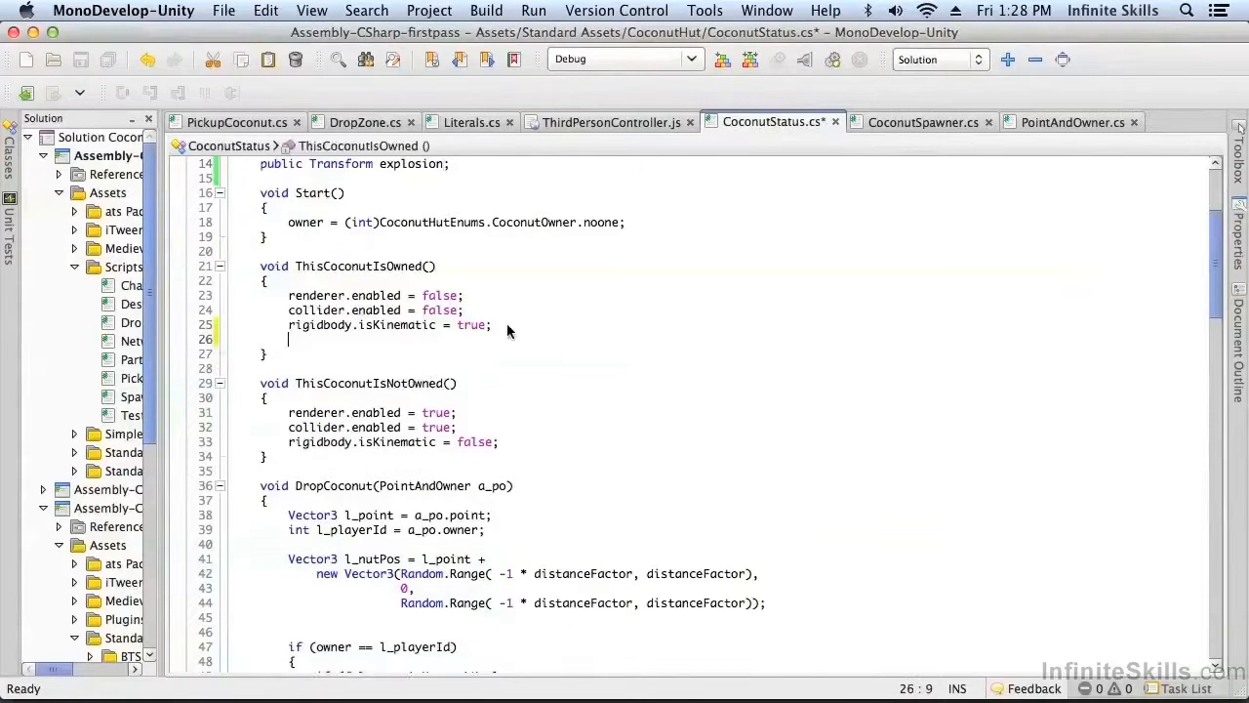
key(Return)
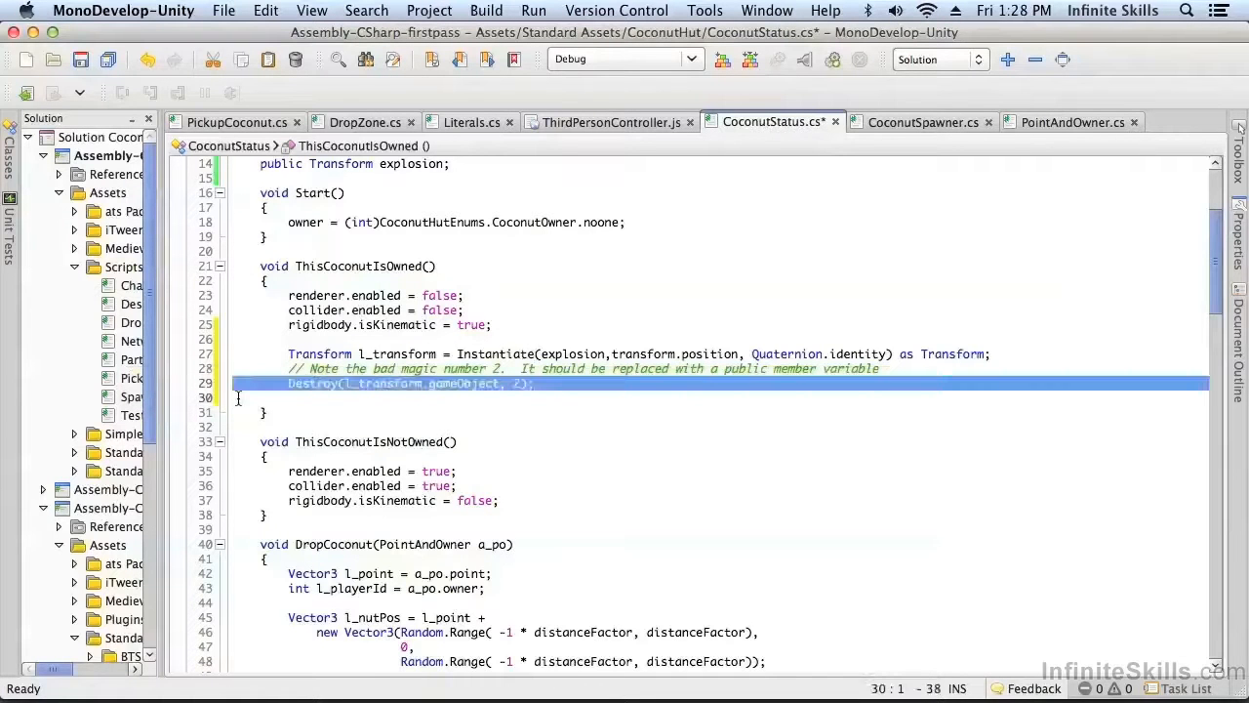
mouse_move(312, 382)
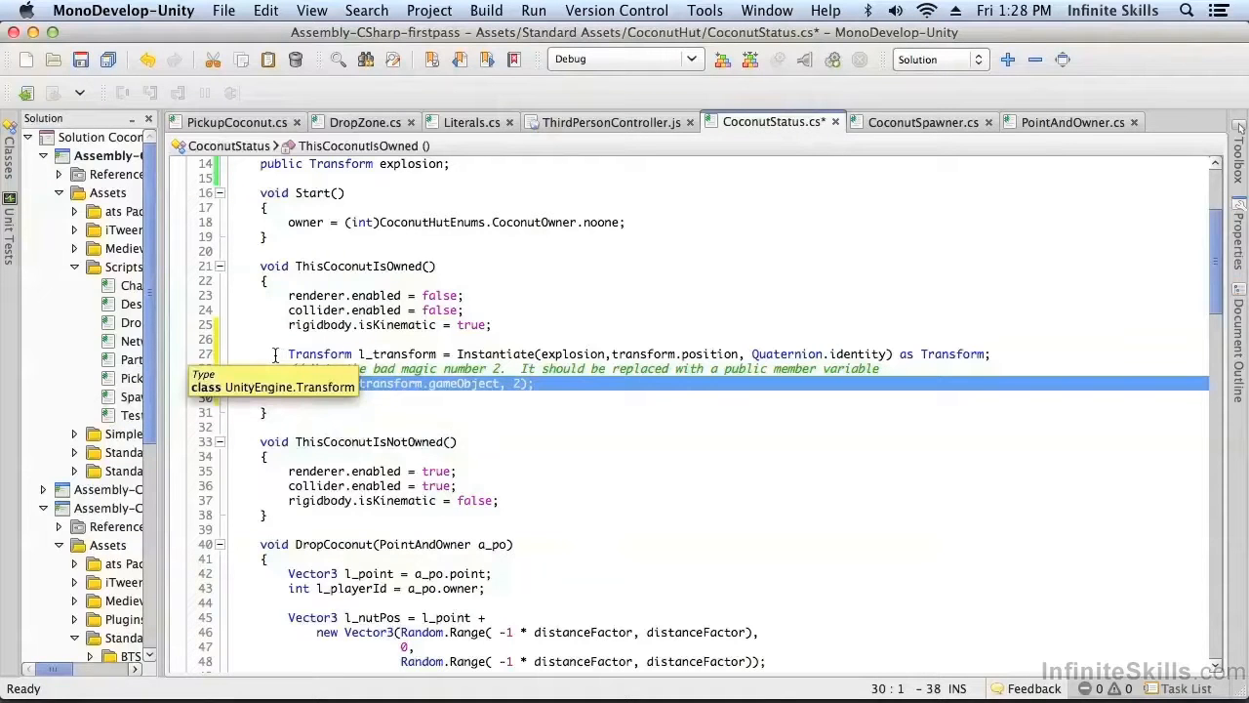
mouse_move(321, 368)
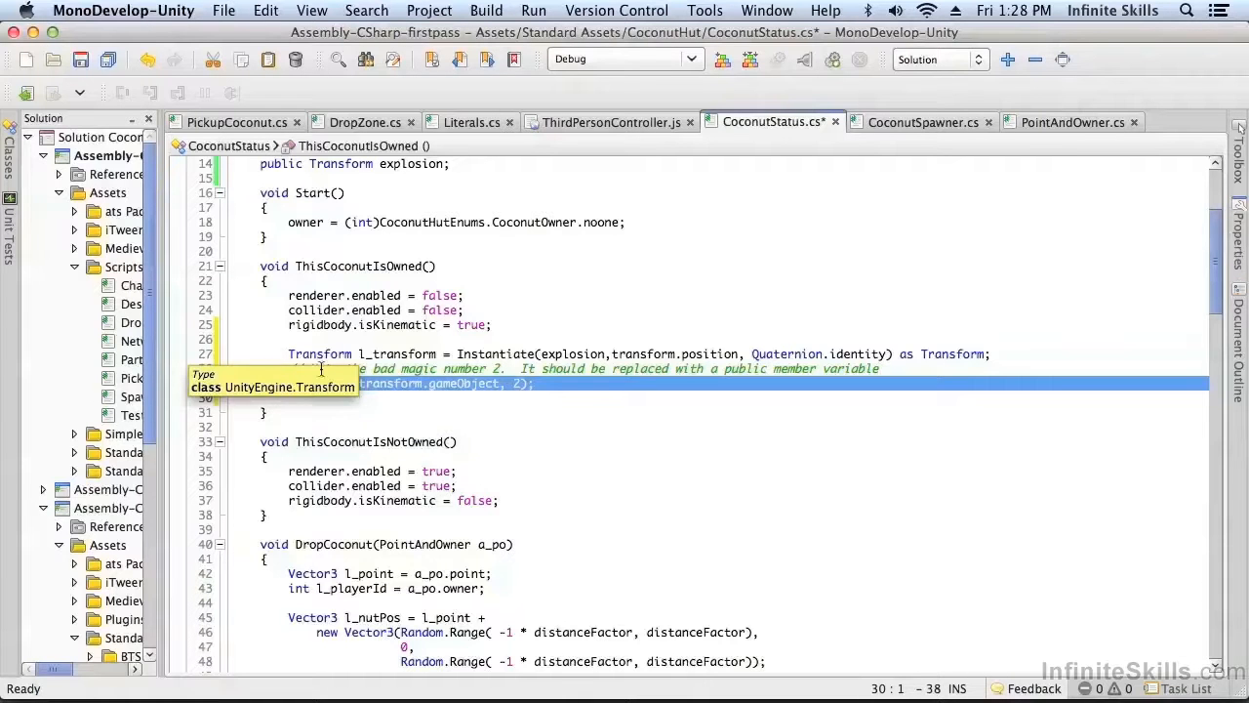
mouse_move(459, 383)
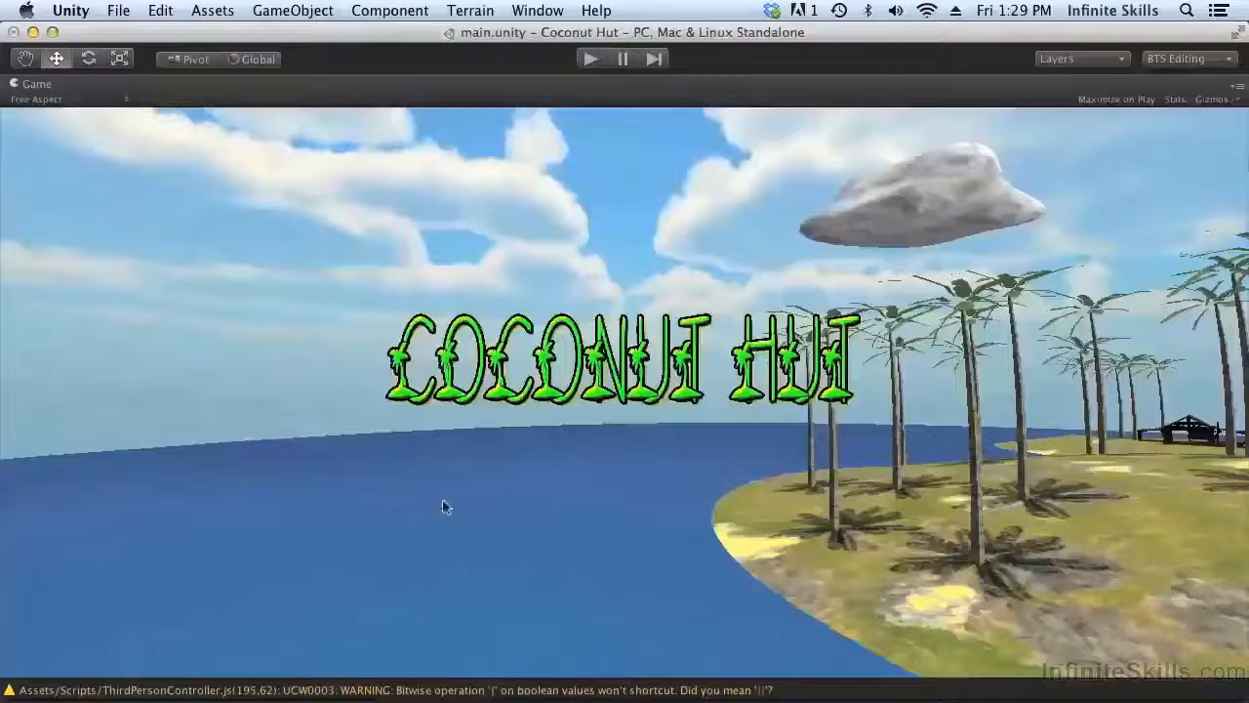
Play a Solo Game around the island, then stop play mode
click(590, 59)
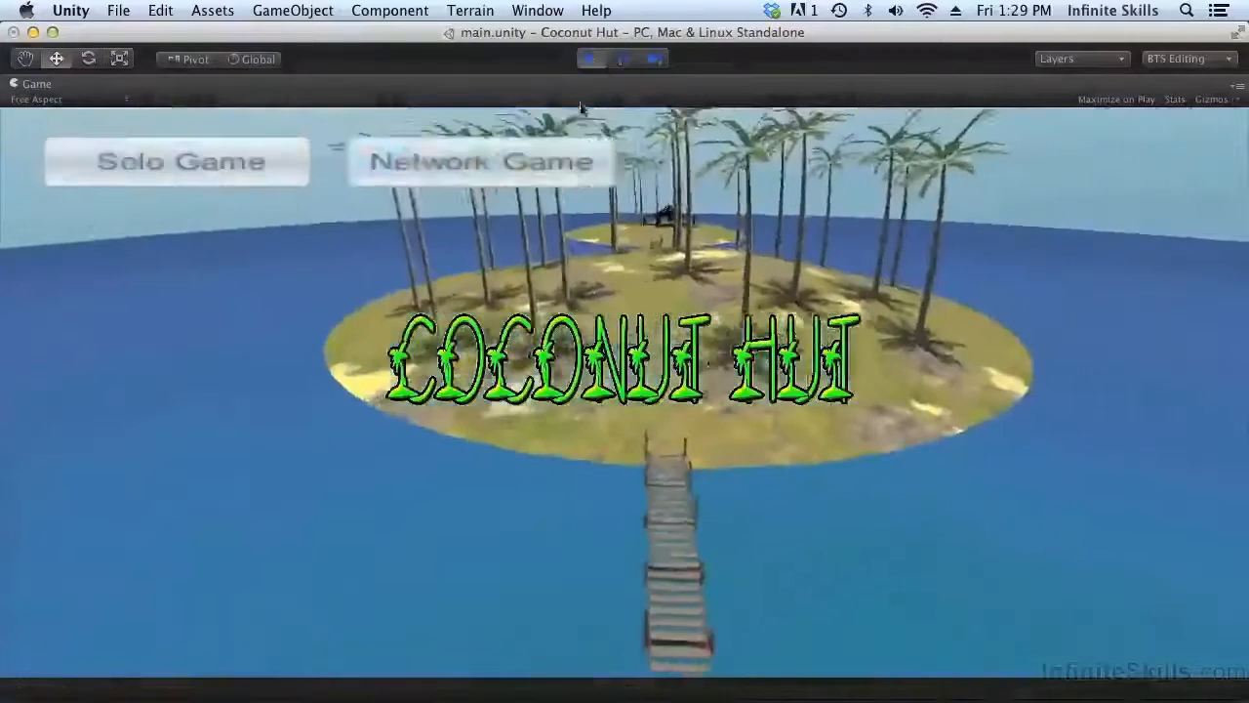
click(480, 161)
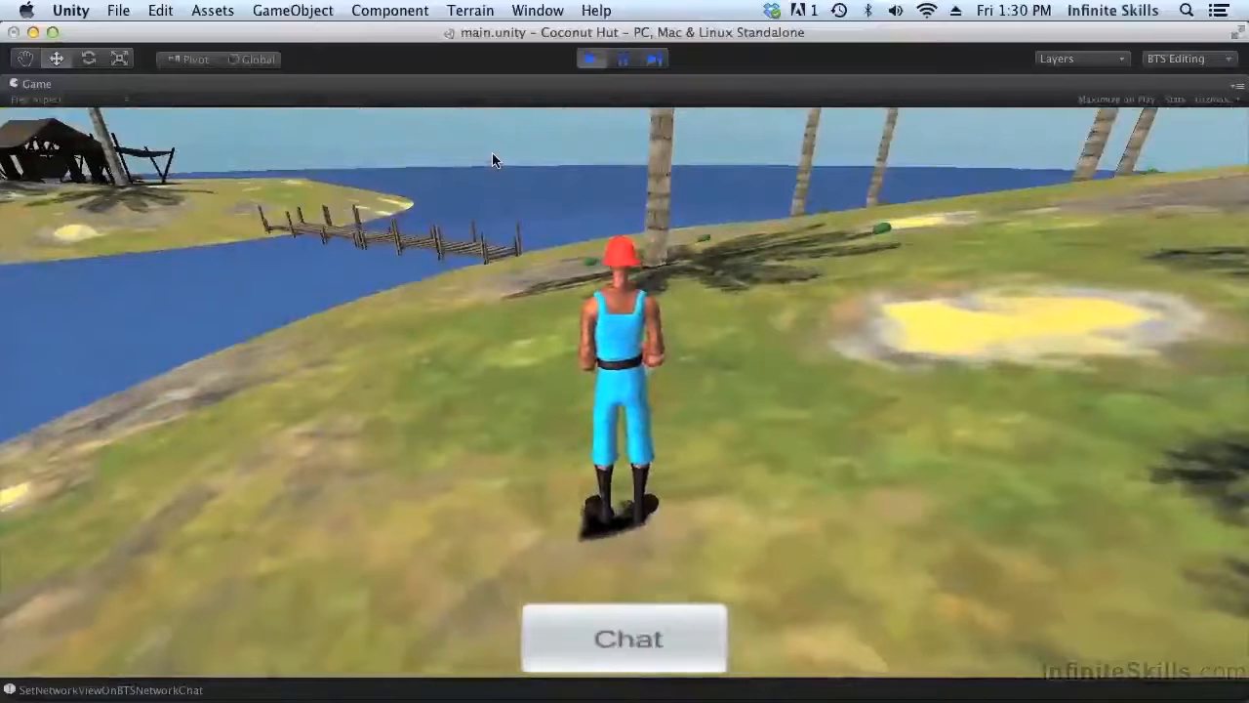
click(591, 59)
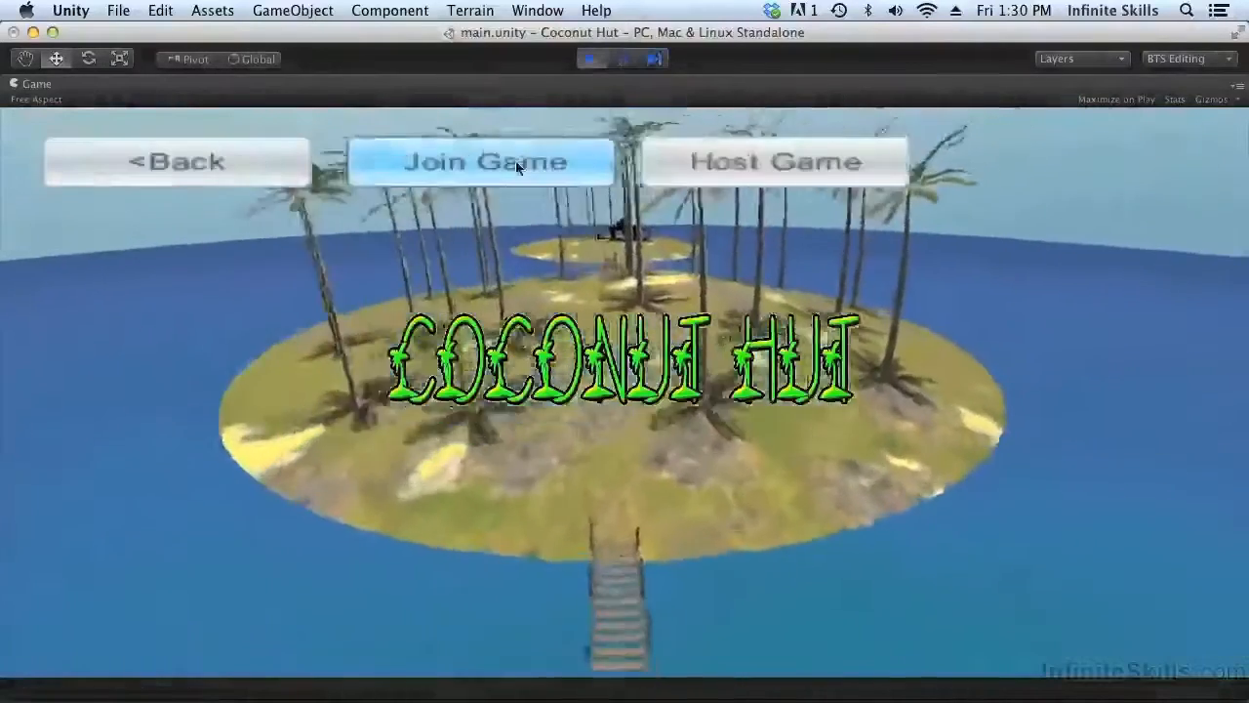
Join the network game, confirm two characters appear, then stop play mode
click(483, 161)
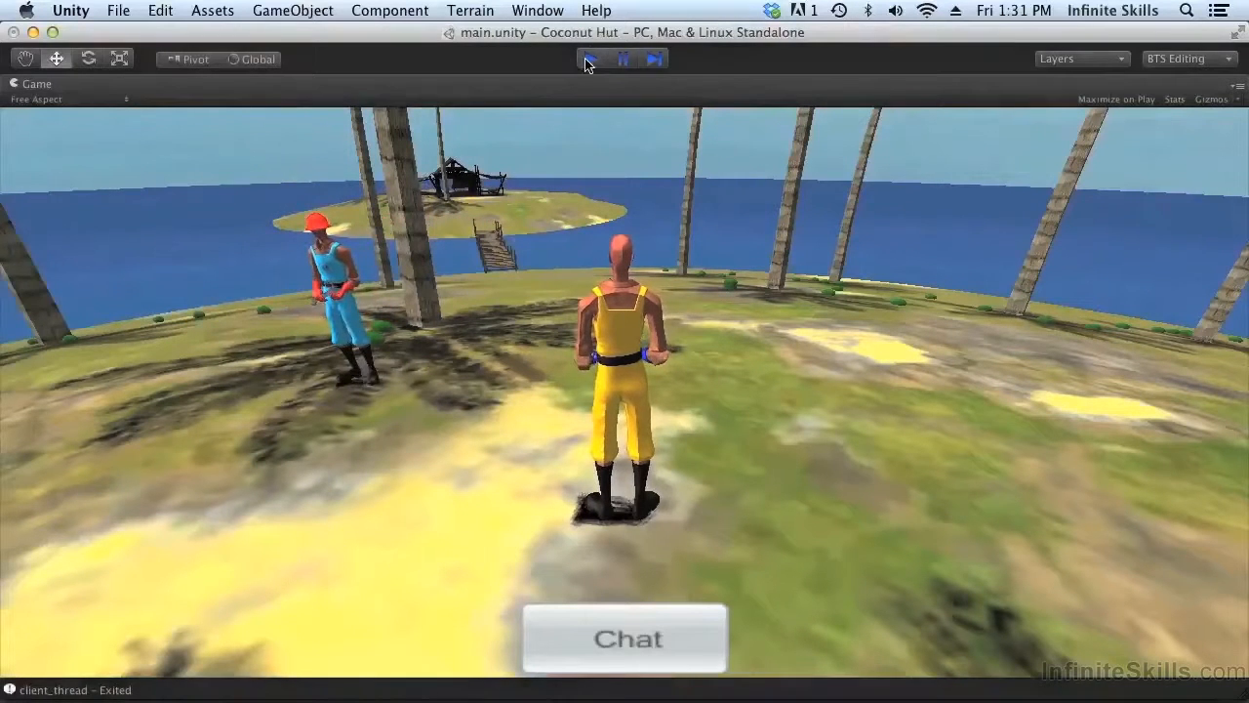
click(590, 59)
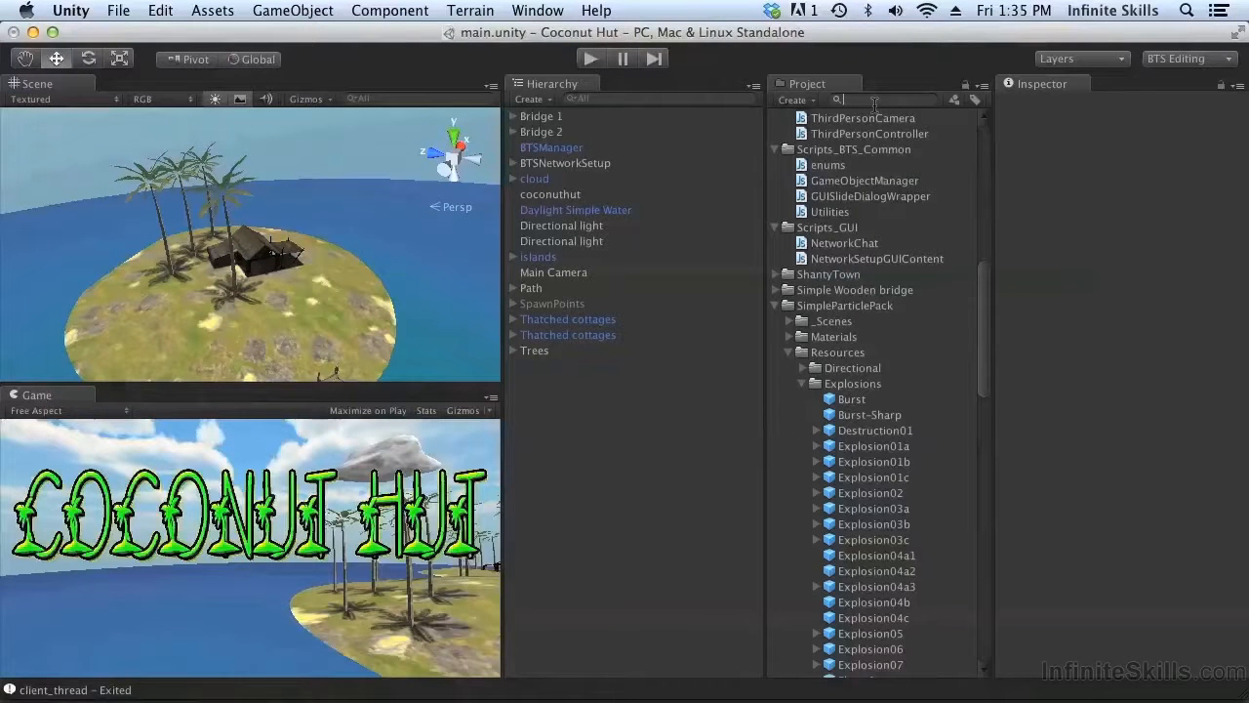
Search the Project panel for 'Literal' and open the Literals script
text(Literals)
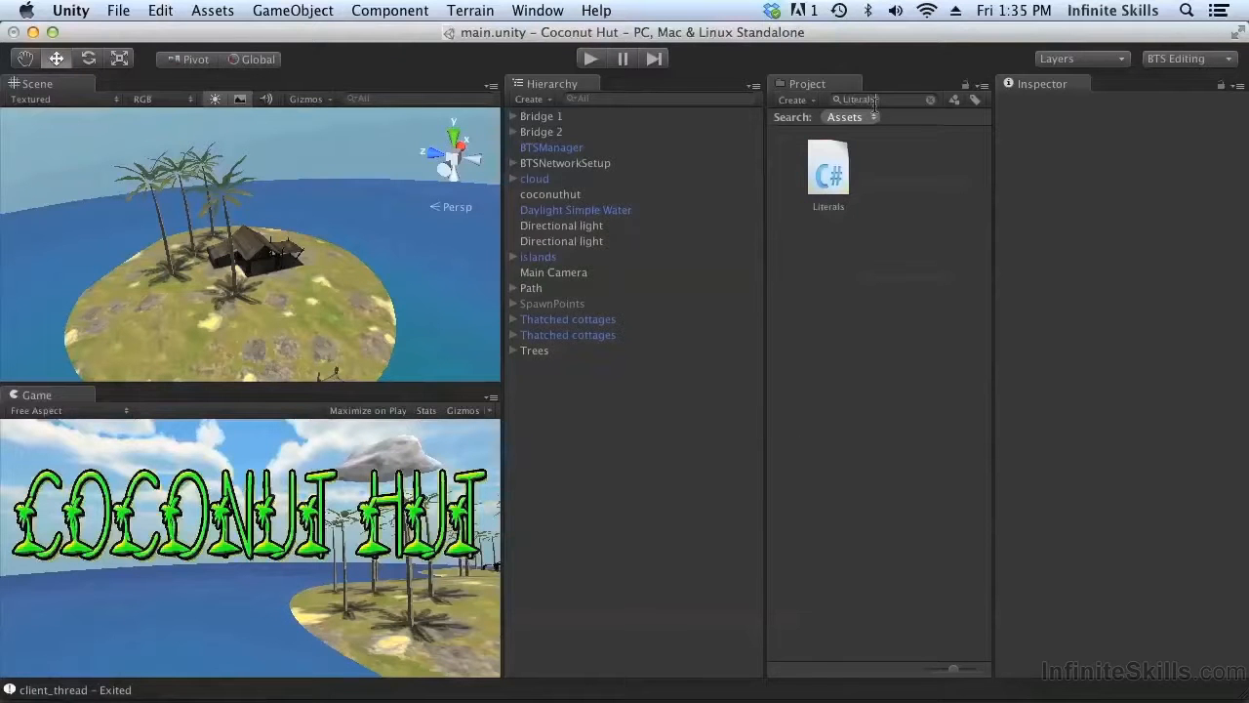
double_click(828, 167)
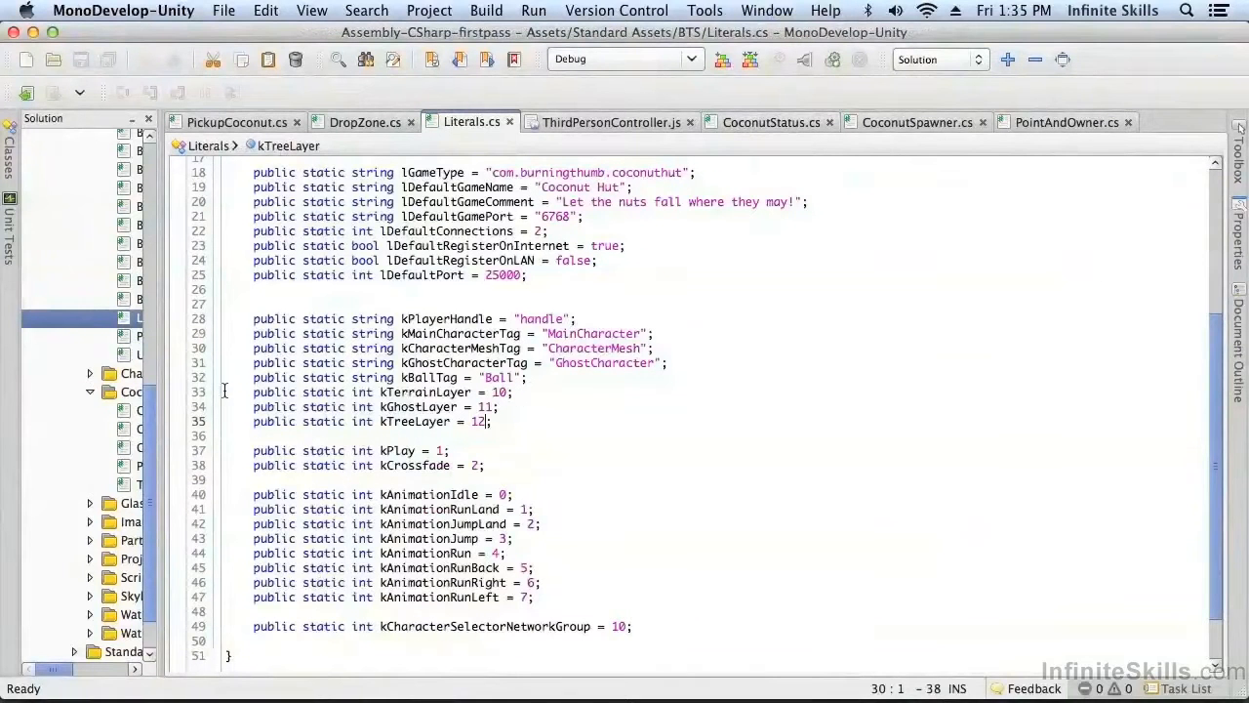
Insert 'public static int kMainCharacterLayer = 9;' above kTerrainLayer, aligned with neighbouring lines
click(259, 377)
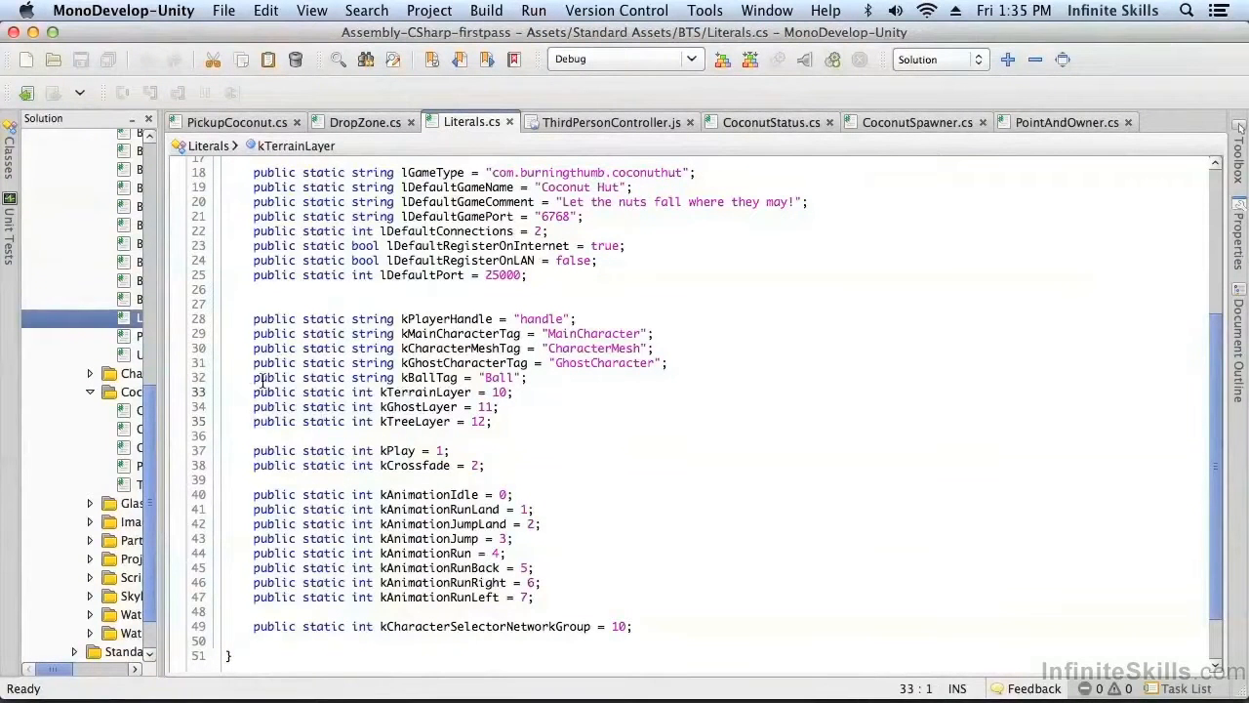
text(public static int kMainCharacterLayer = 9;)
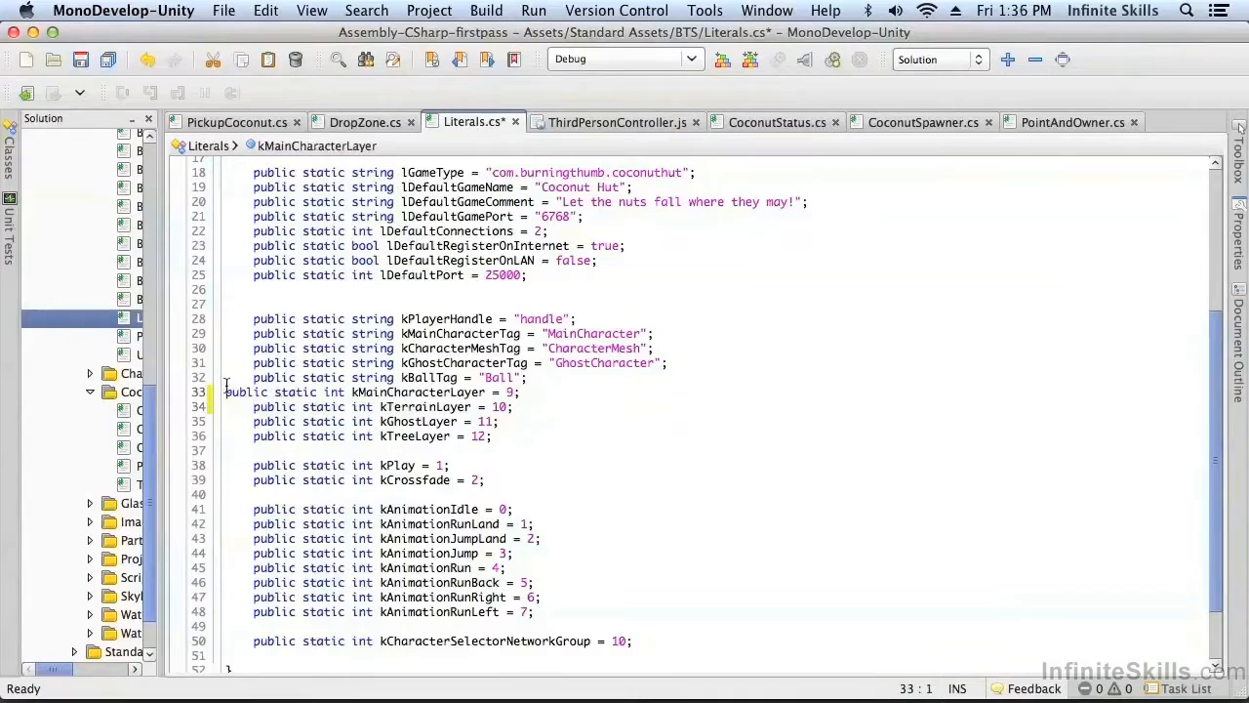
click(483, 391)
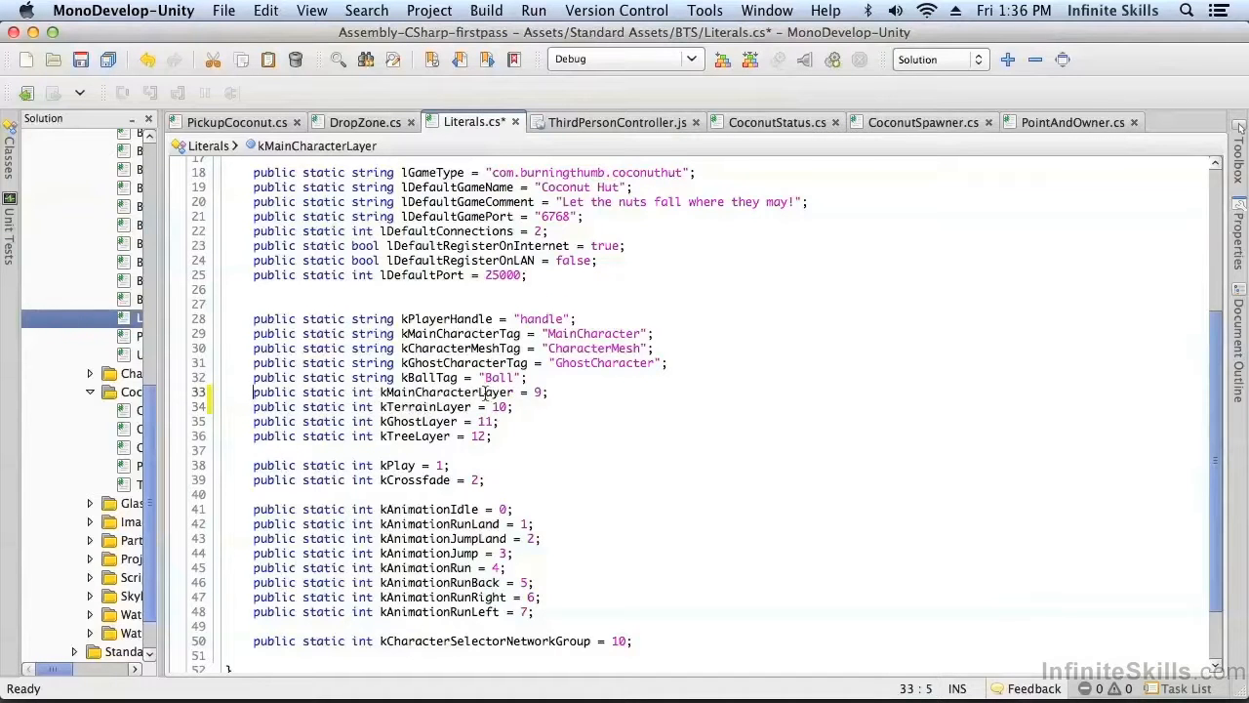
mouse_move(419, 421)
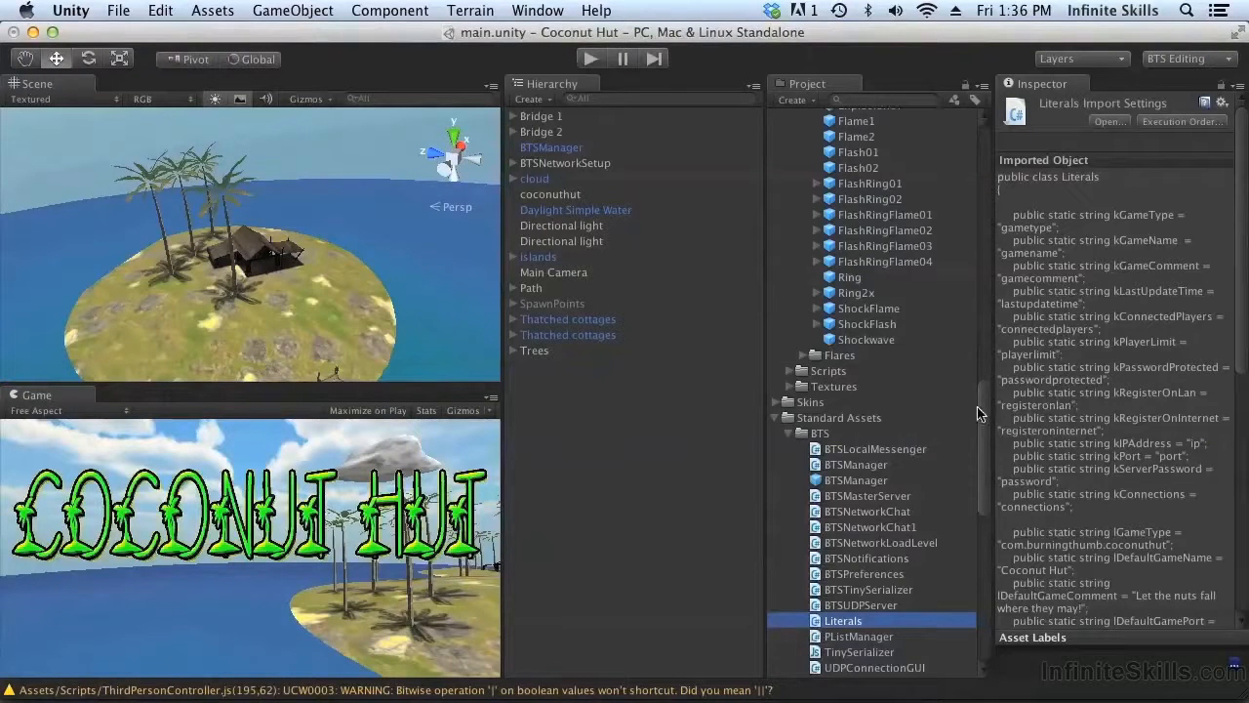
Scroll the Project list to look through the explosion assets after reviewing Literals
scroll(down, 3)
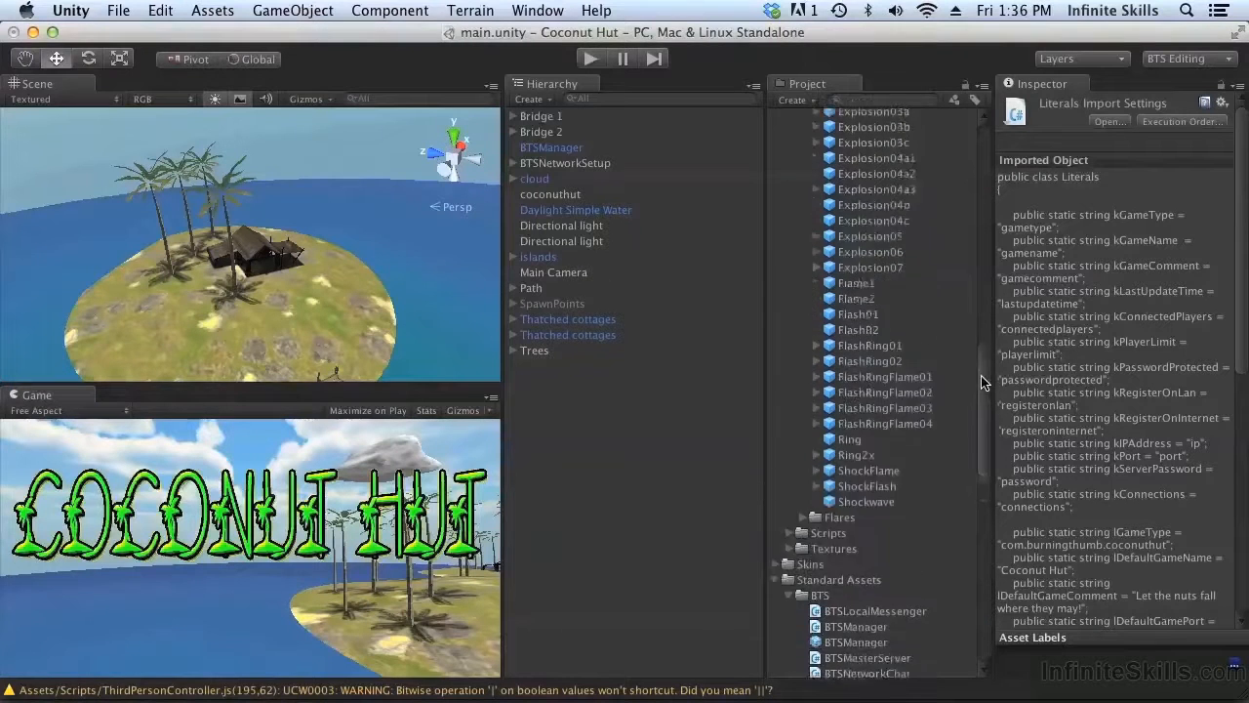
scroll(down, 3)
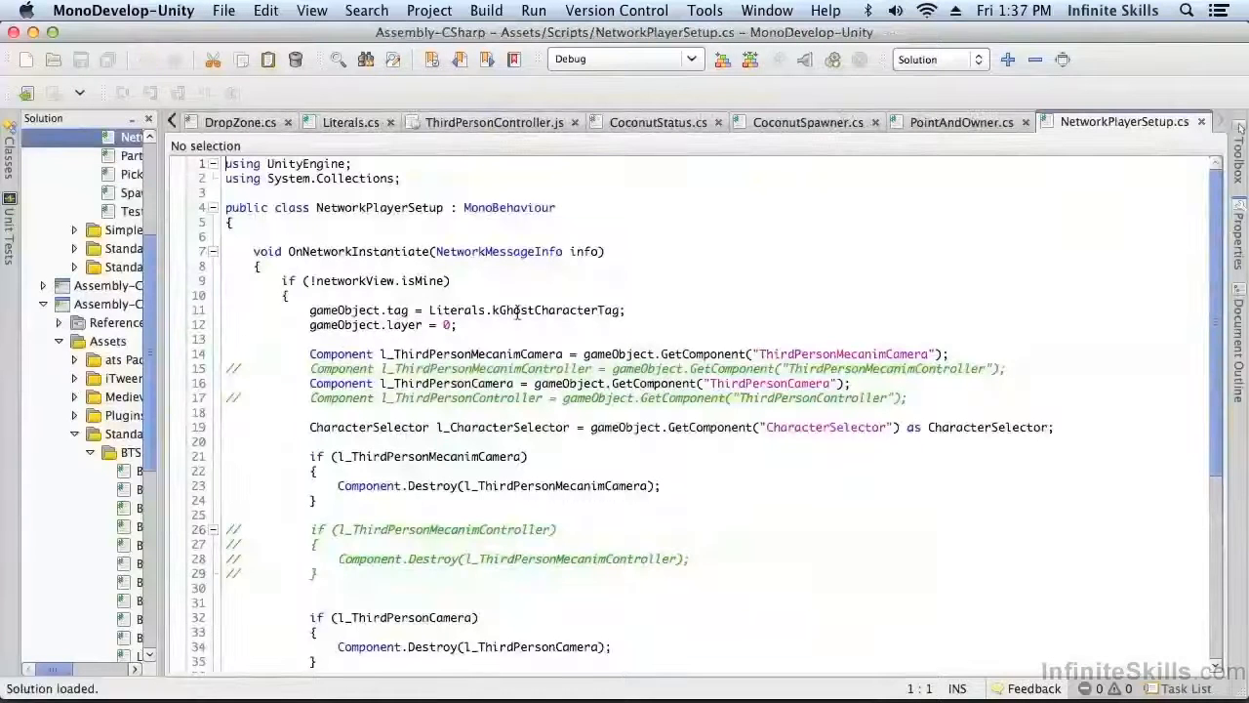
Replace the layer value 0 in NetworkPlayerSetup.cs with Literals.kGhostLayer
double_click(361, 325)
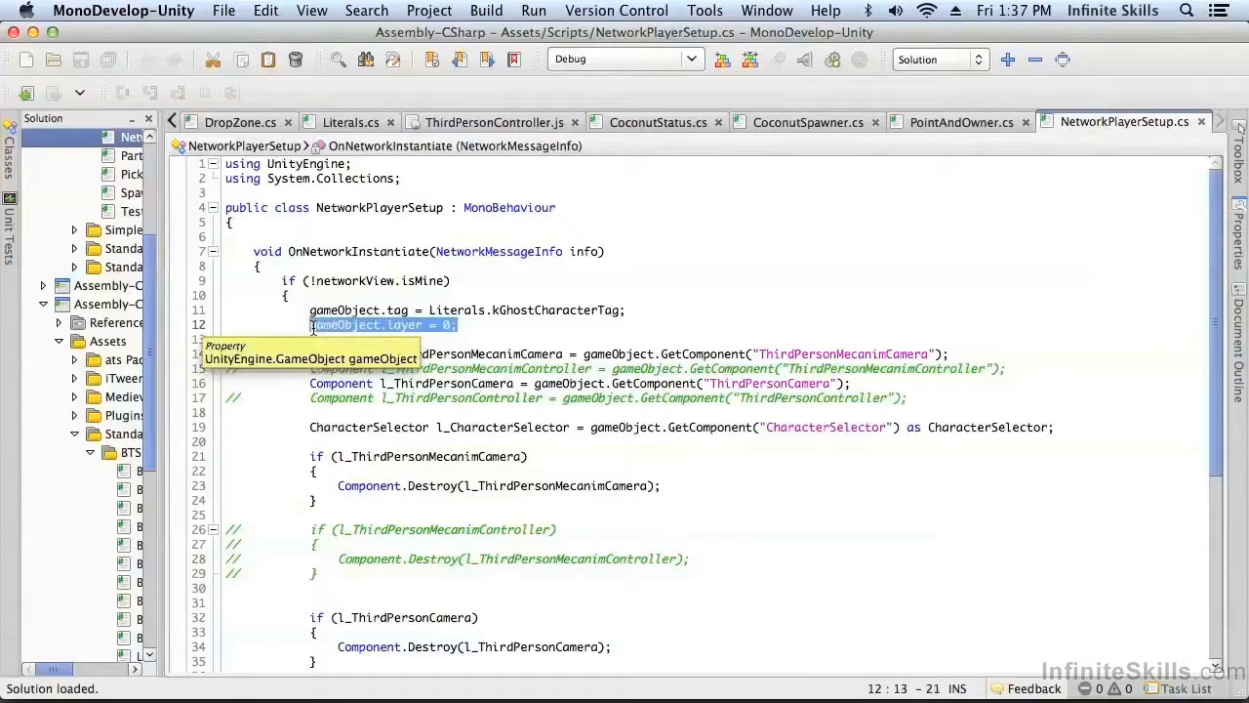
text(Literals.kGhostLayer)
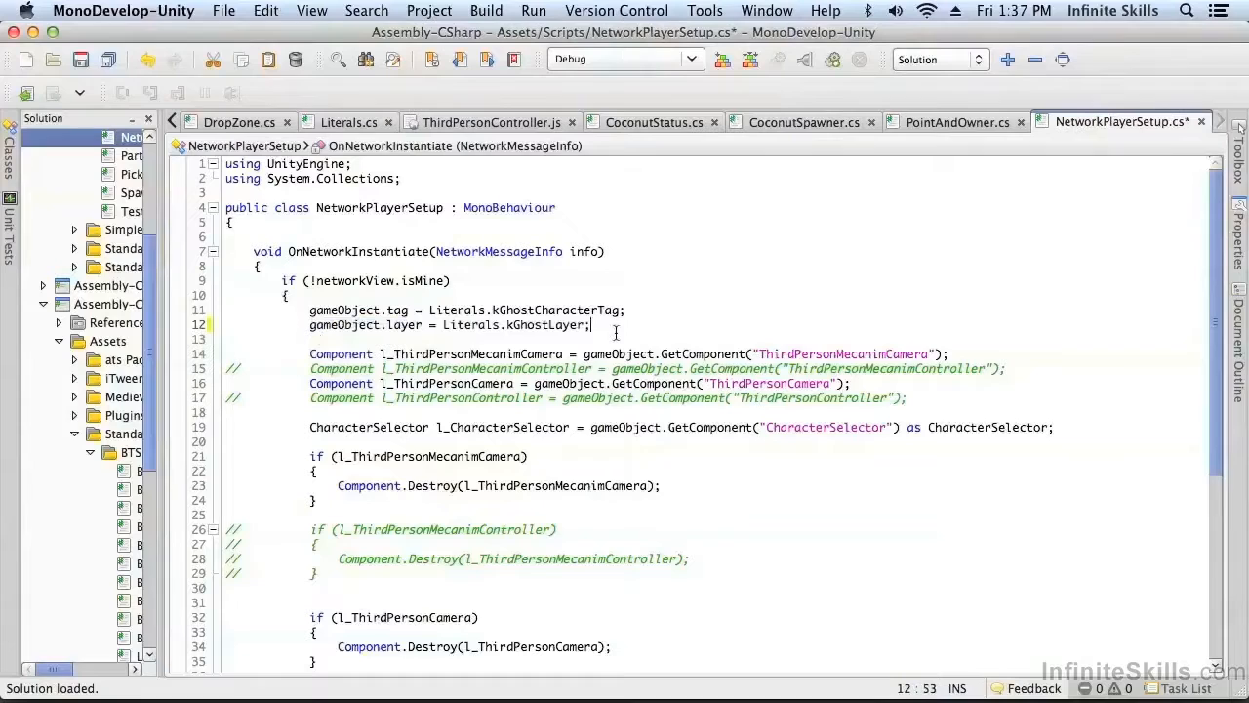